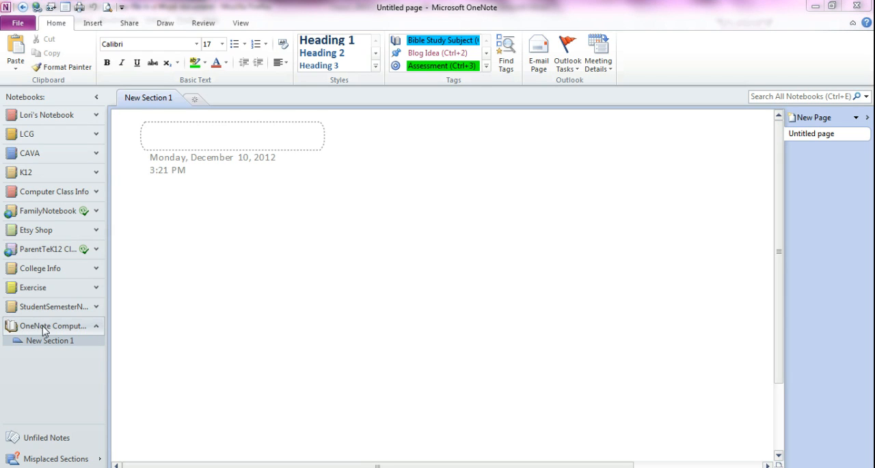
pyautogui.moveTo(58, 331)
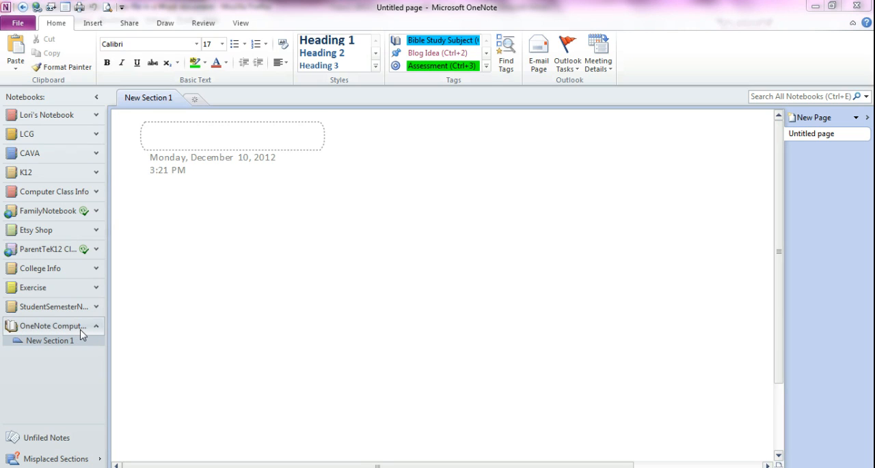
pyautogui.moveTo(71, 331)
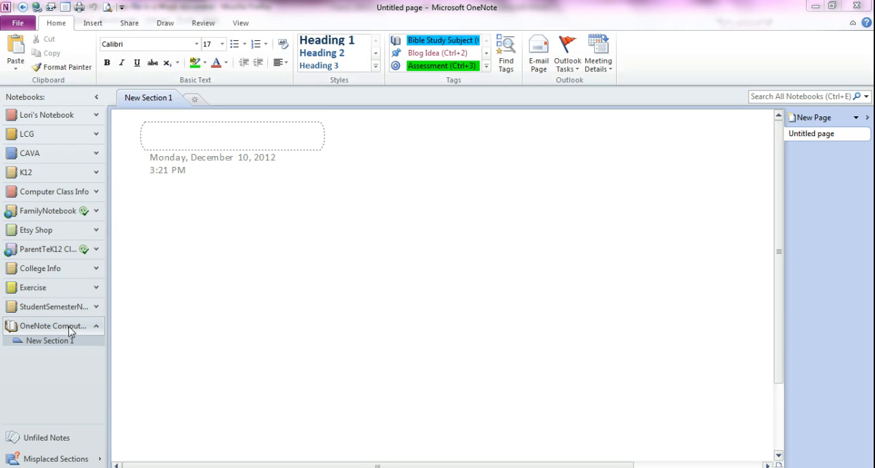
pyautogui.moveTo(69, 331)
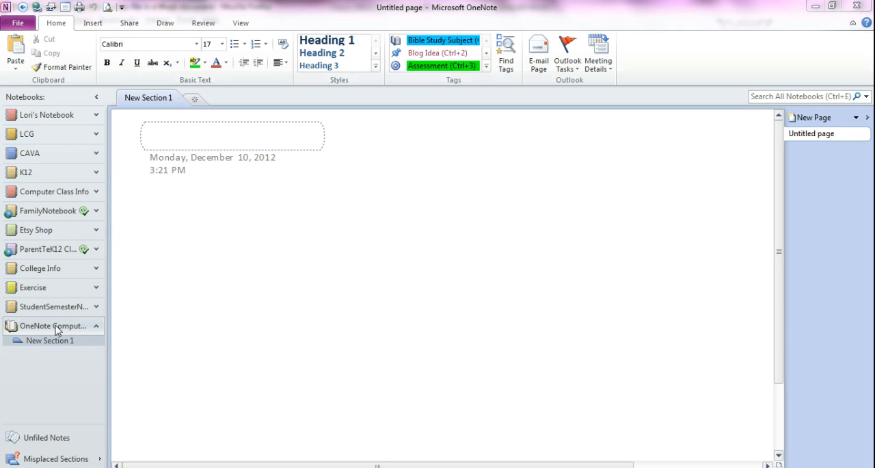
# - Bring up the Notebook Properties for the OneNote Computer Class notebook from its context menu
pyautogui.rightClick(52, 326)
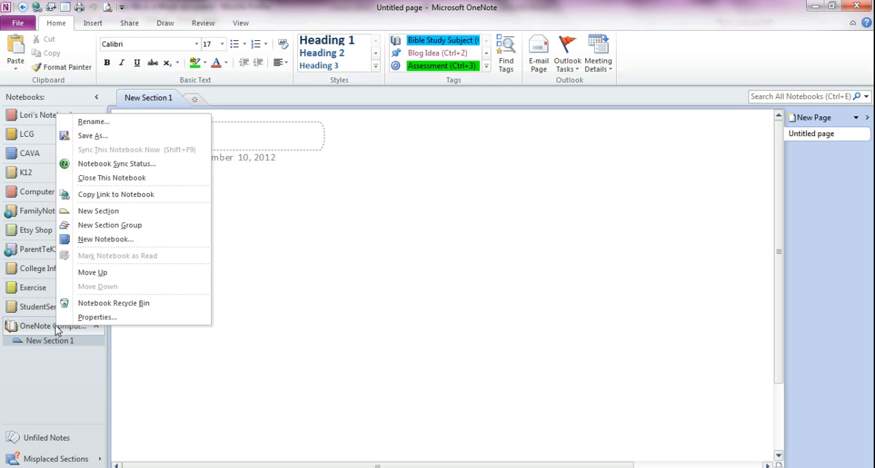
pyautogui.click(96, 317)
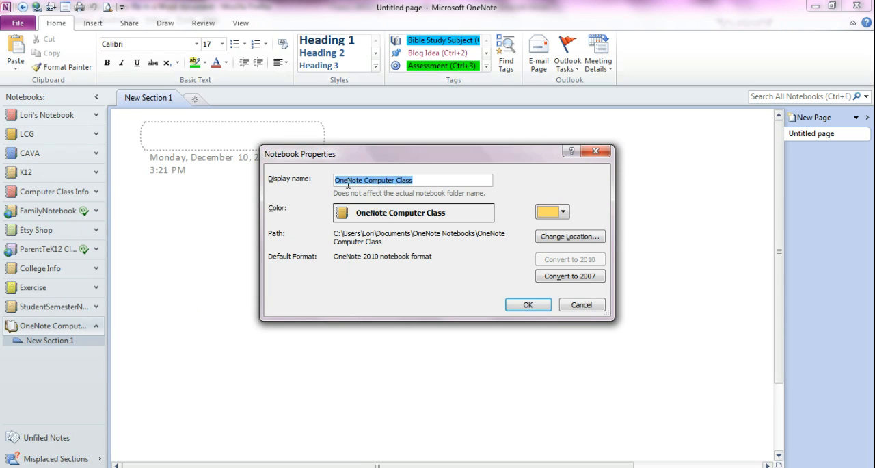
# - Pick a lighter tan swatch from the Color dropdown for the notebook
pyautogui.click(347, 180)
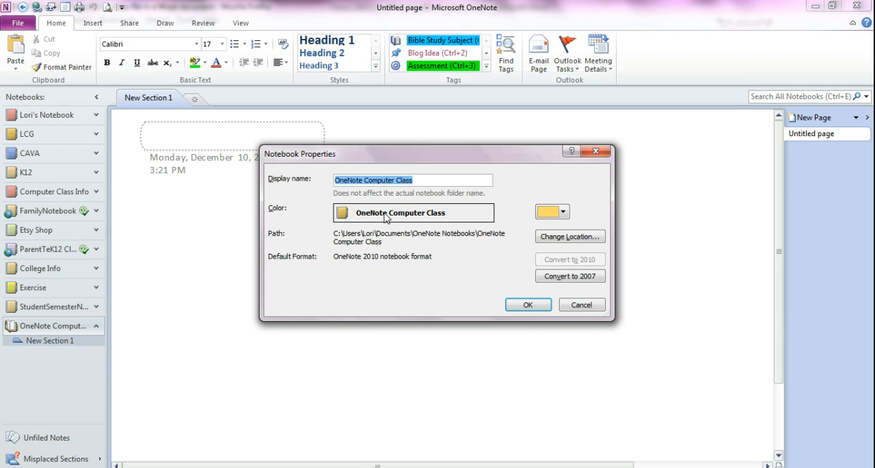
pyautogui.moveTo(553, 227)
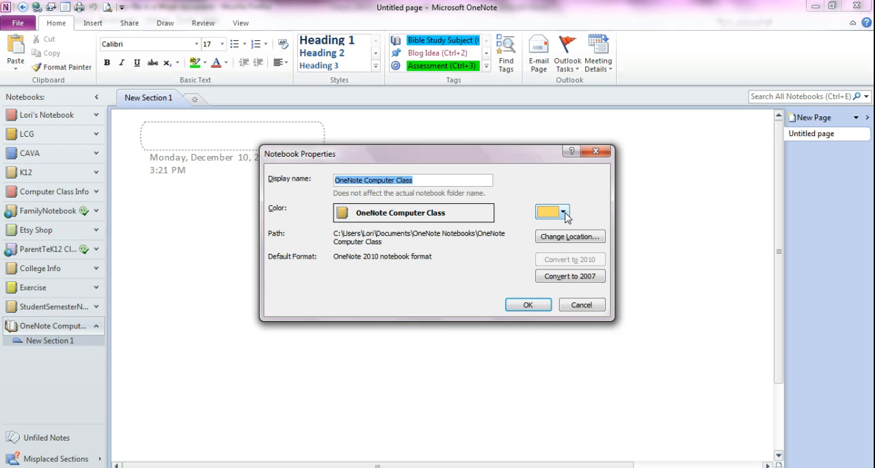
pyautogui.click(561, 211)
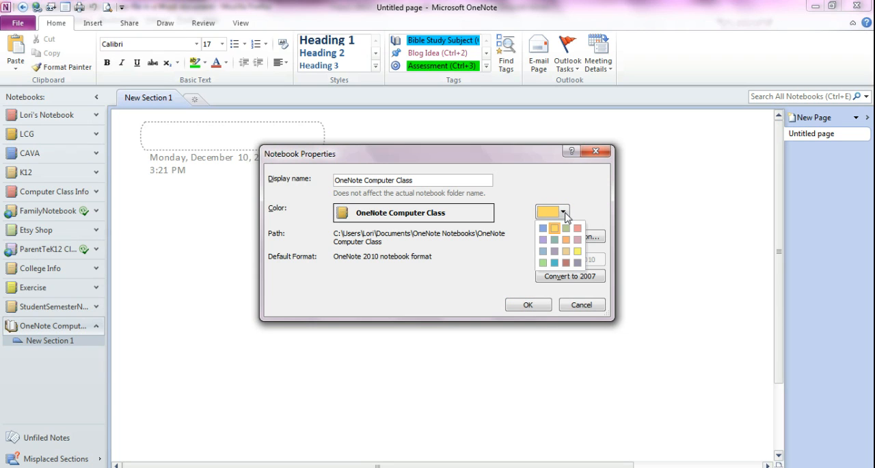
pyautogui.click(566, 227)
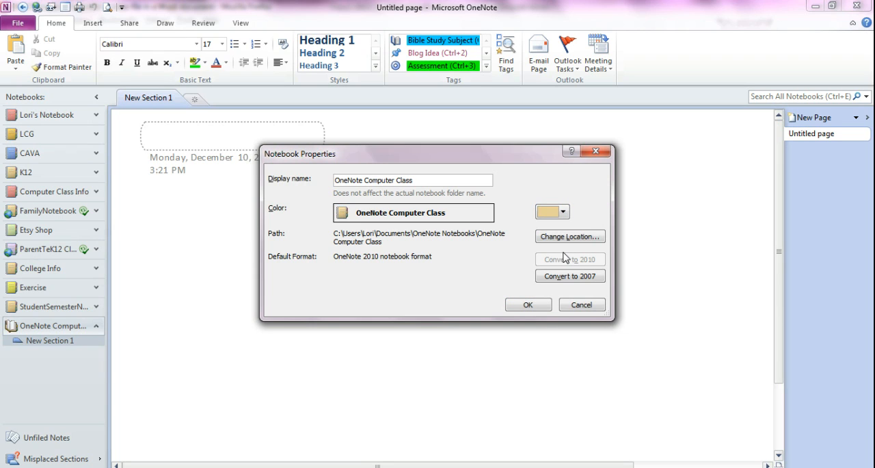
pyautogui.moveTo(505, 253)
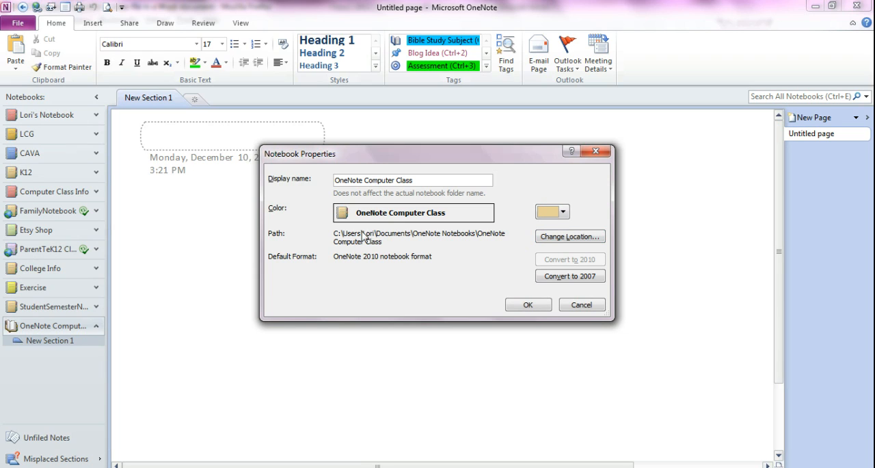
pyautogui.moveTo(462, 243)
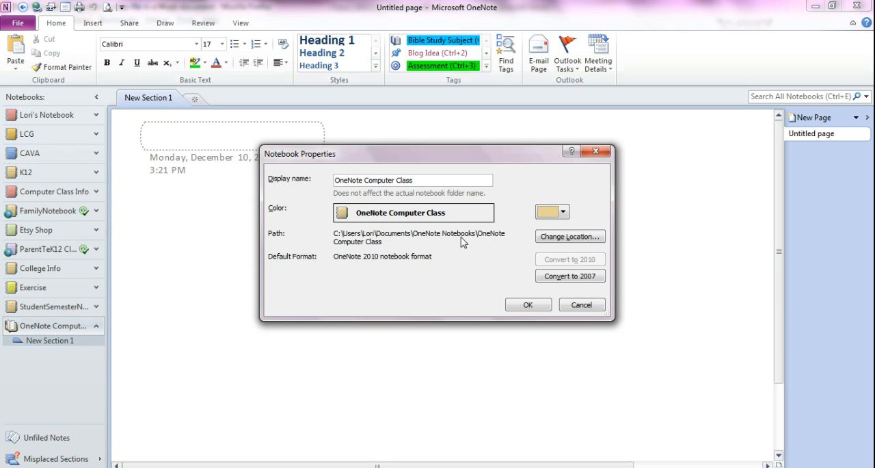
pyautogui.moveTo(408, 238)
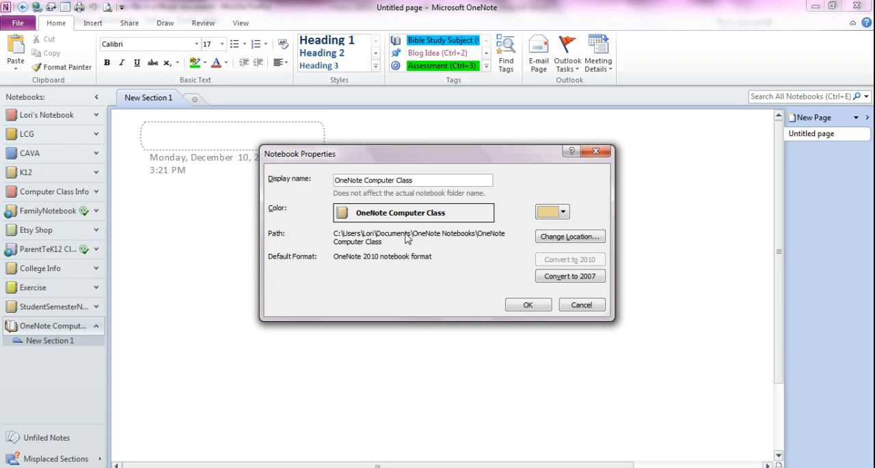
pyautogui.moveTo(490, 242)
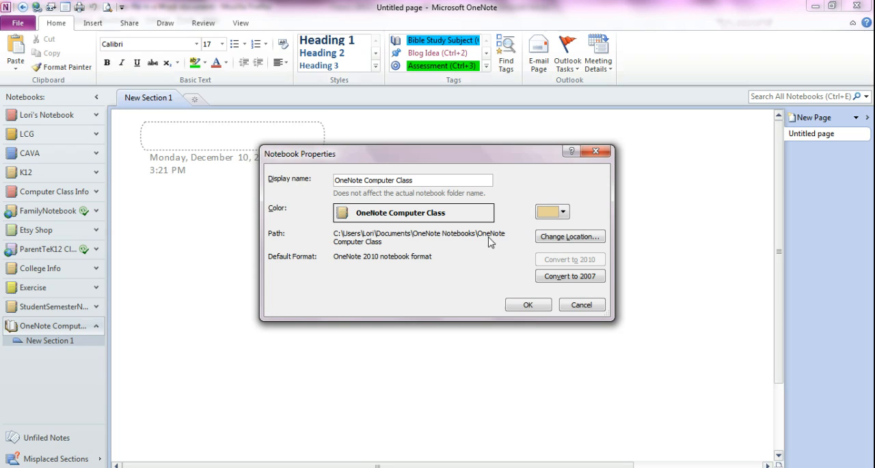
pyautogui.moveTo(472, 243)
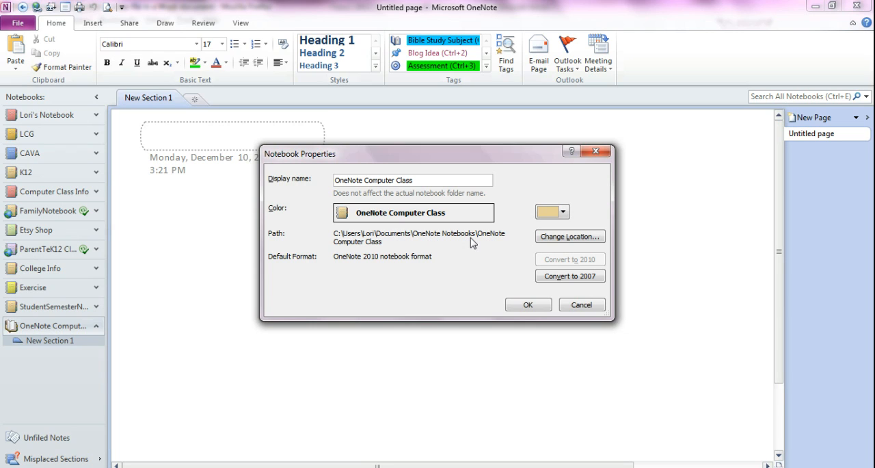
pyautogui.moveTo(475, 238)
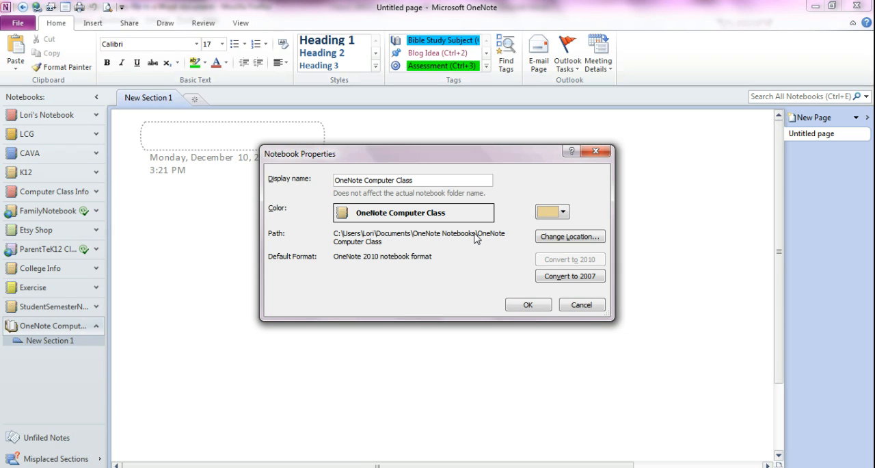
pyautogui.moveTo(367, 246)
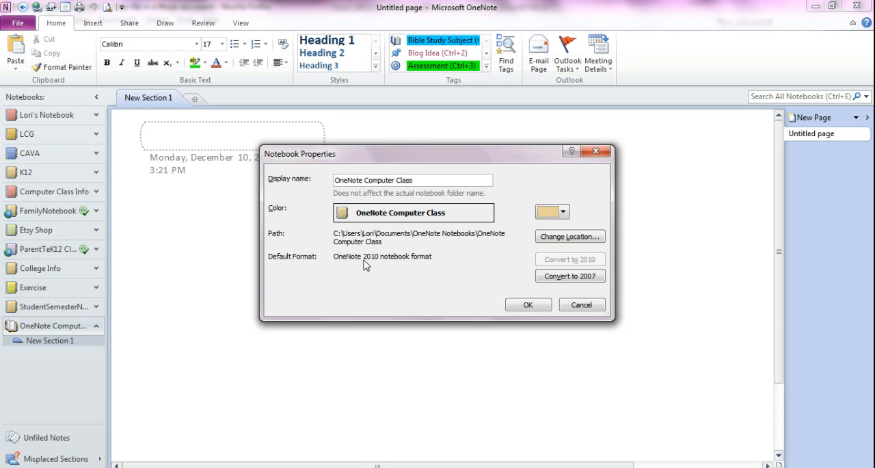
pyautogui.moveTo(419, 265)
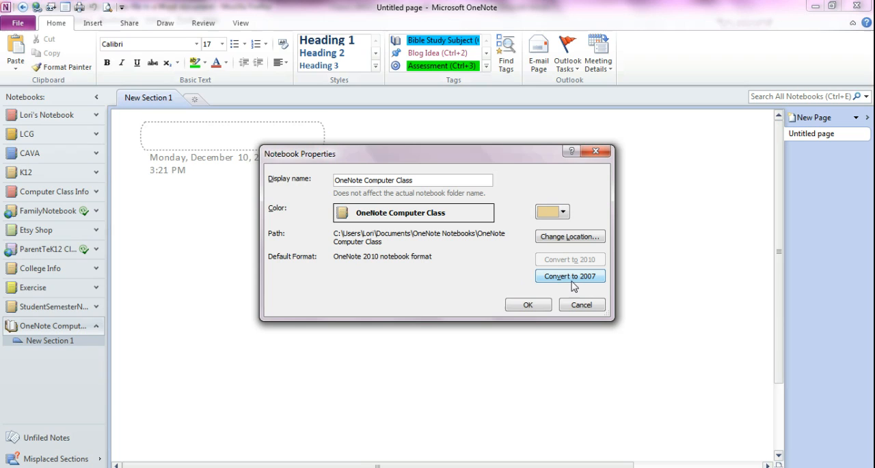
pyautogui.moveTo(573, 286)
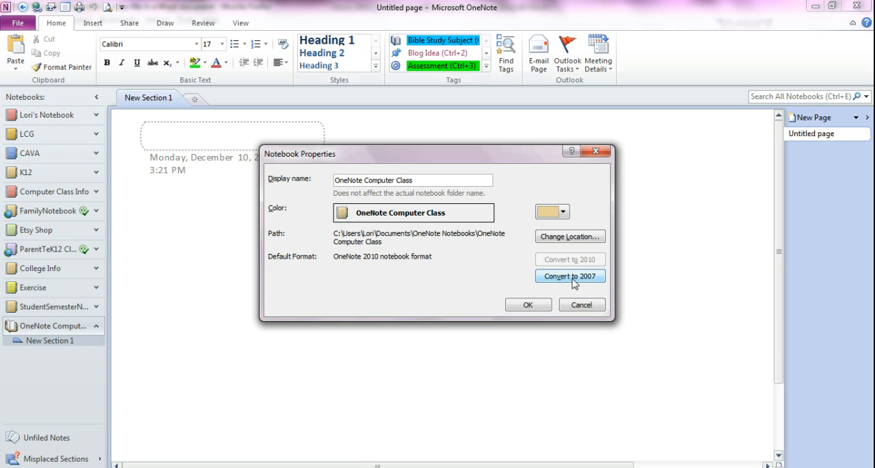
pyautogui.moveTo(573, 281)
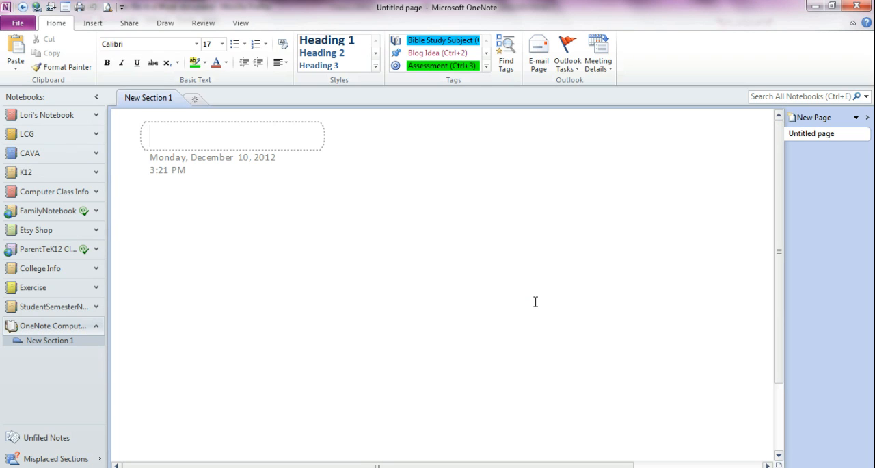
pyautogui.moveTo(388, 290)
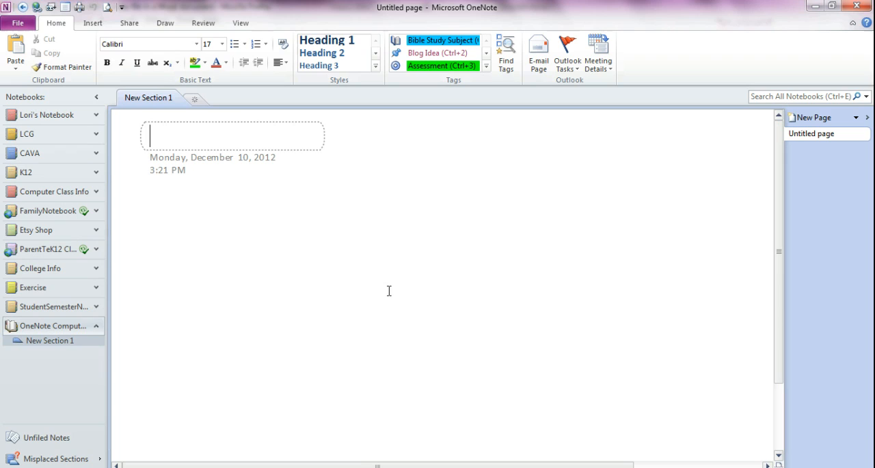